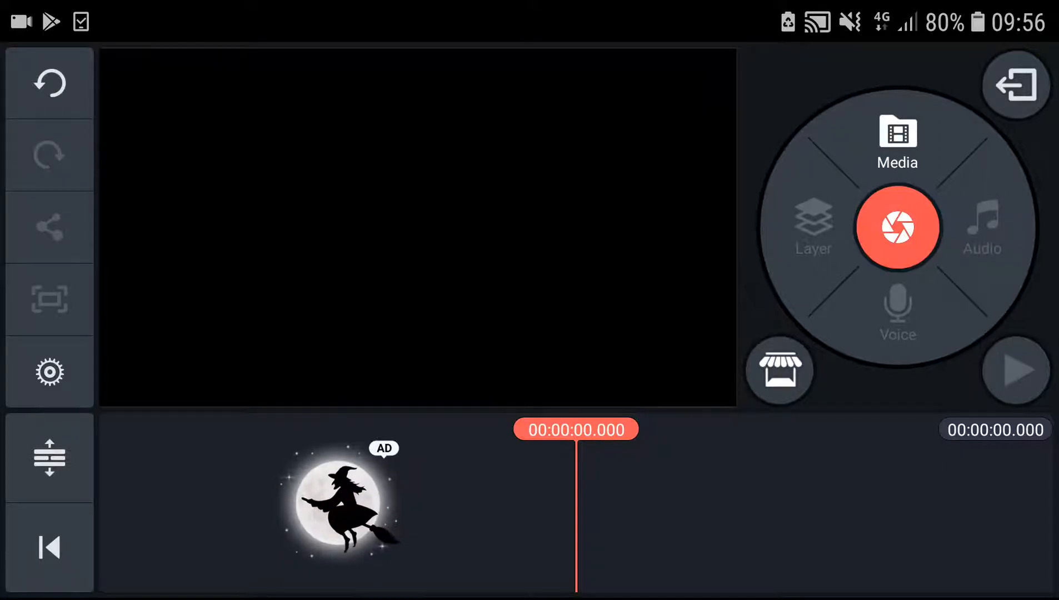
Bring the 8.7-second plant-and-Buddha video from the media library onto the timeline.
click(898, 133)
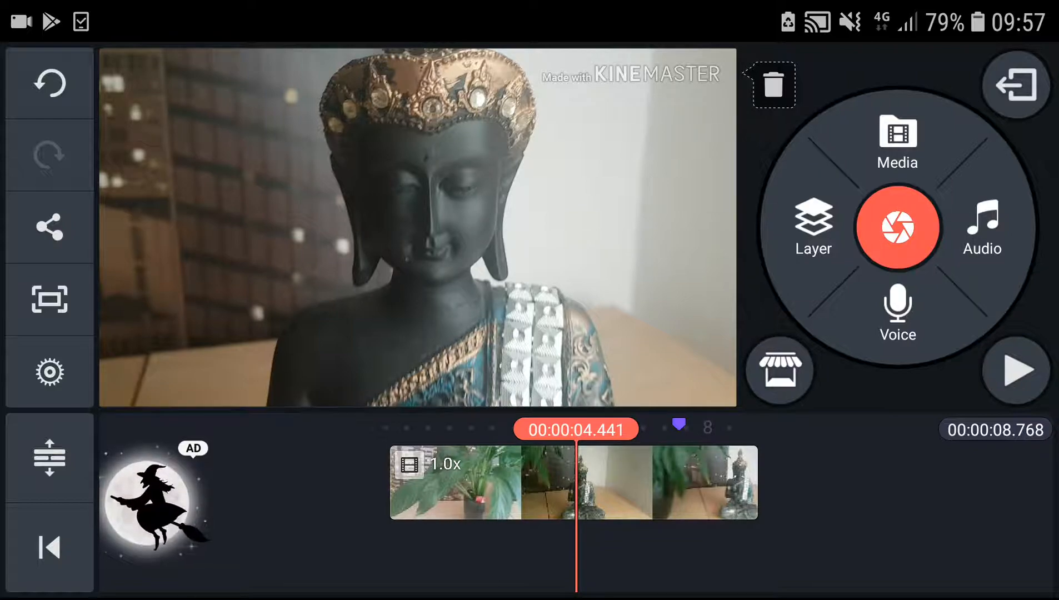
Select the clip and split it at the Buddha, inserting a freeze frame between the halves.
click(573, 490)
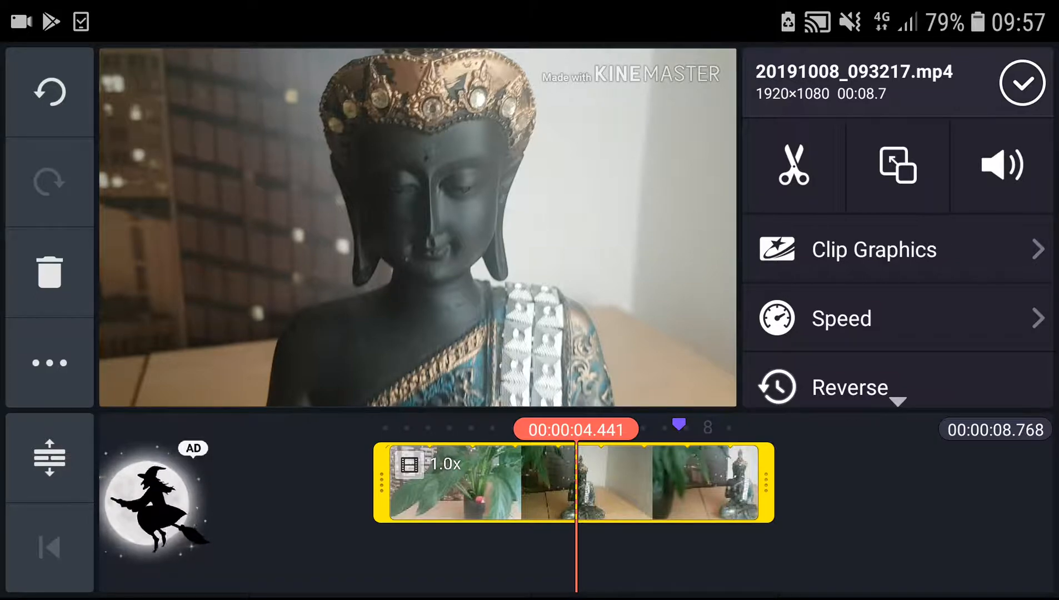
click(794, 170)
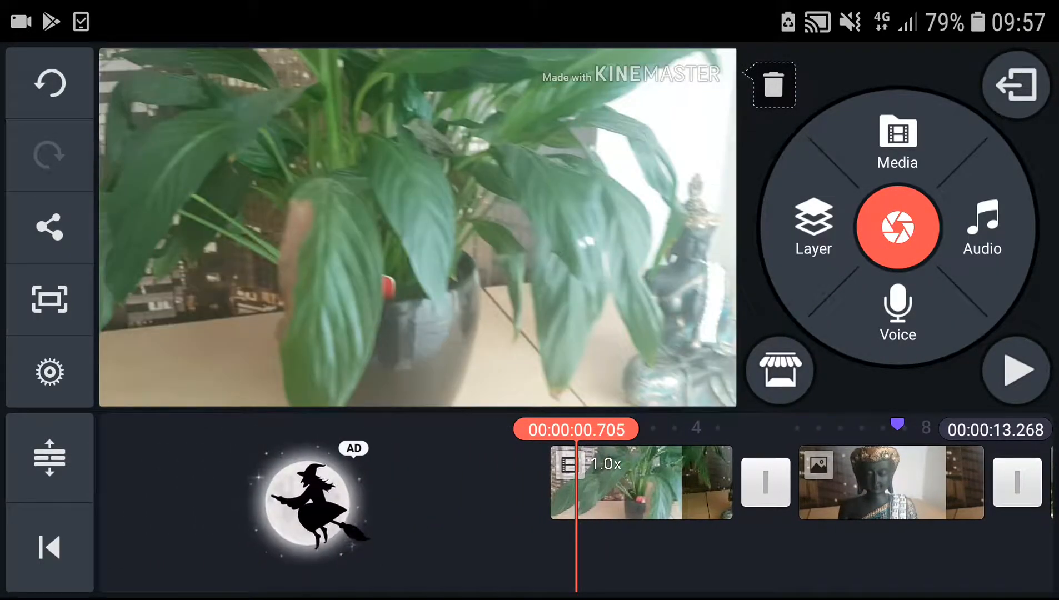
Trim the Buddha freeze frame so the project runs about 11.7 seconds, then play it back.
click(1015, 371)
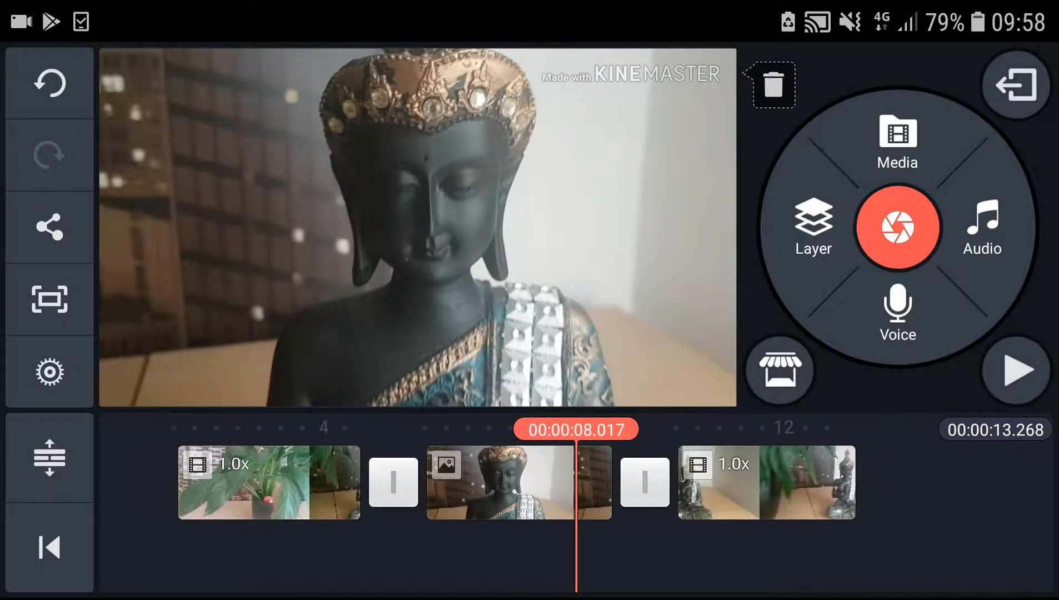
click(507, 490)
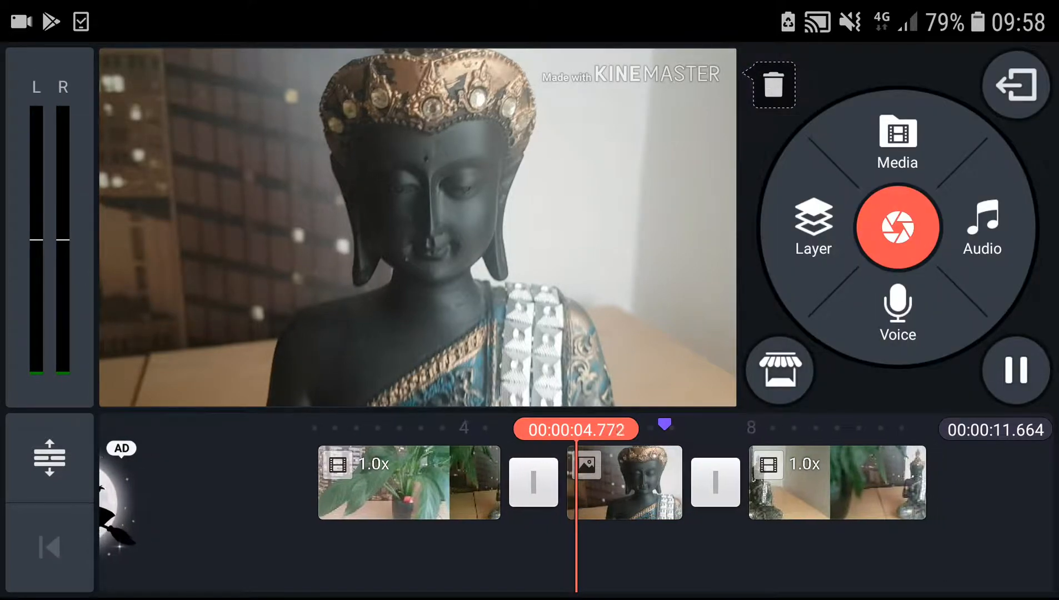
Trim the freeze frame further, bringing the project down to about 10 seconds.
click(626, 482)
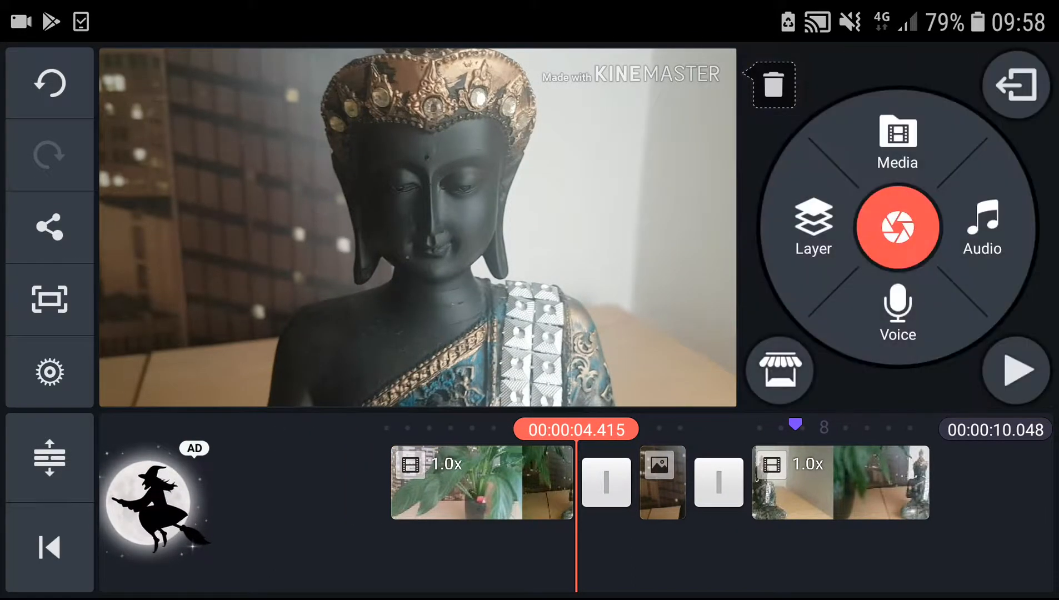
click(1015, 371)
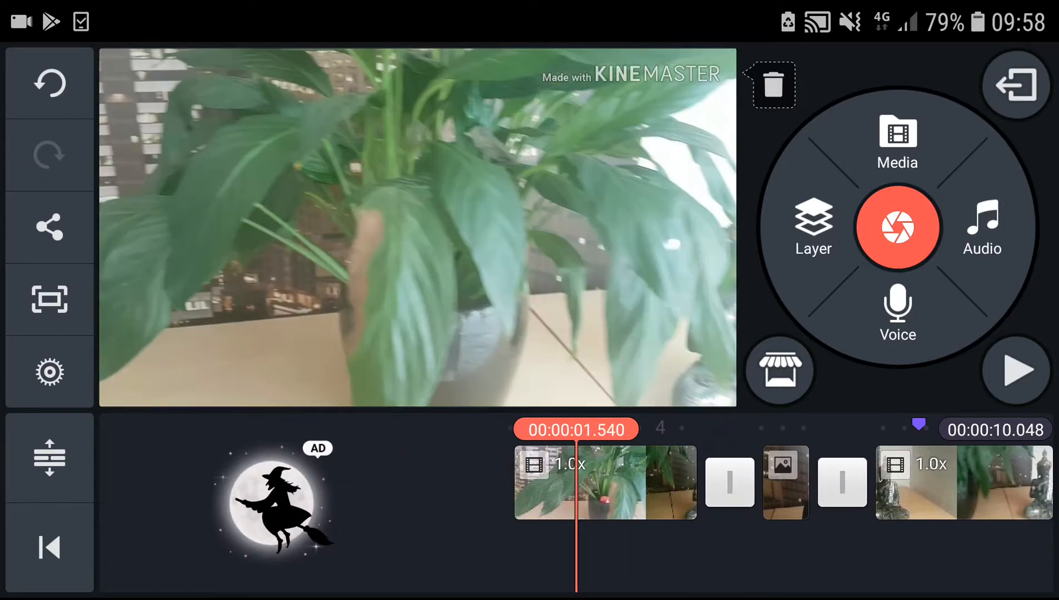
click(1015, 371)
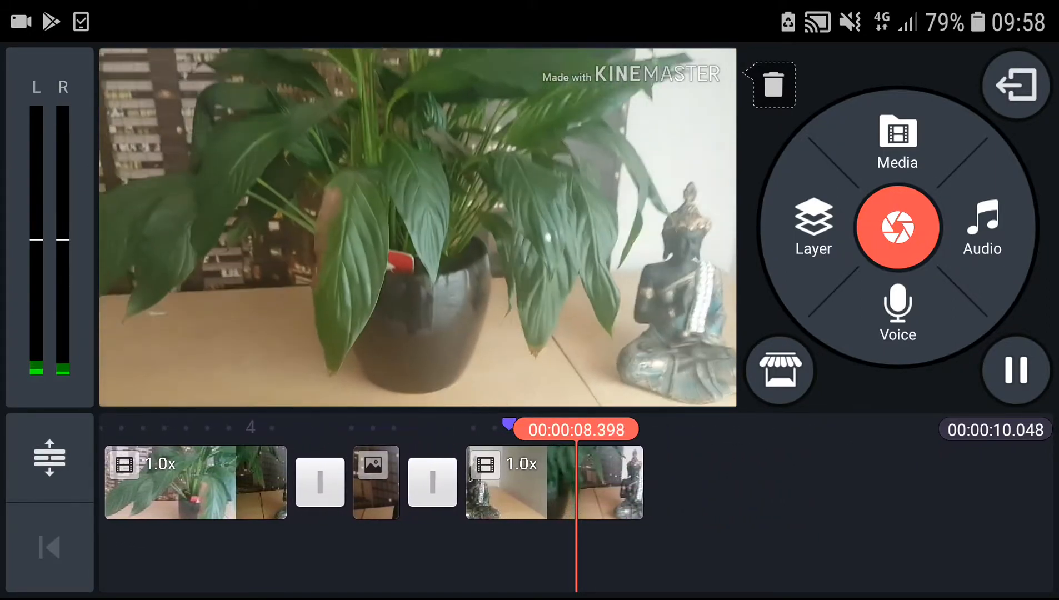
click(1014, 371)
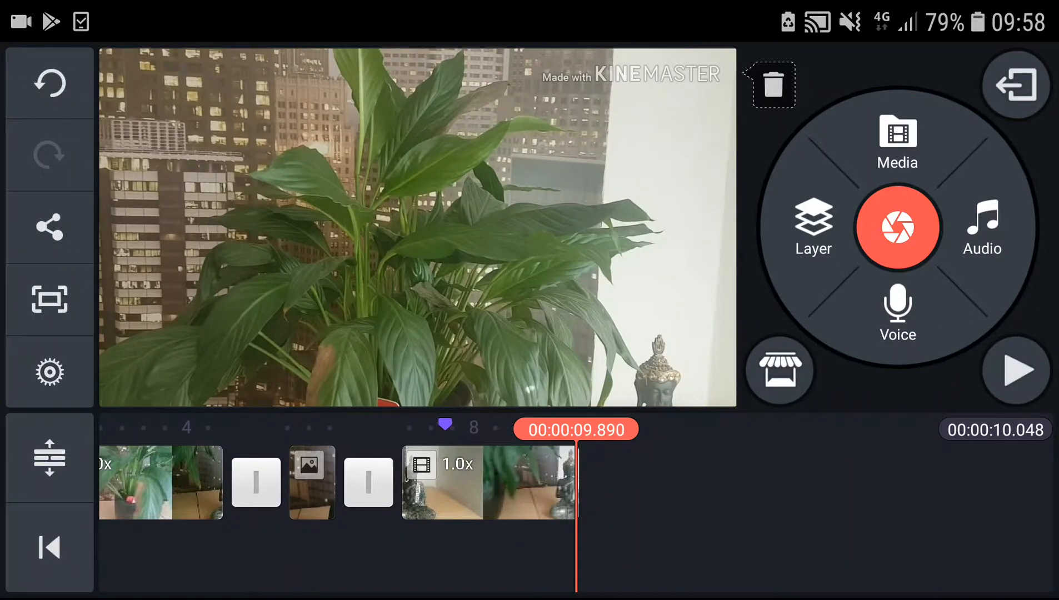